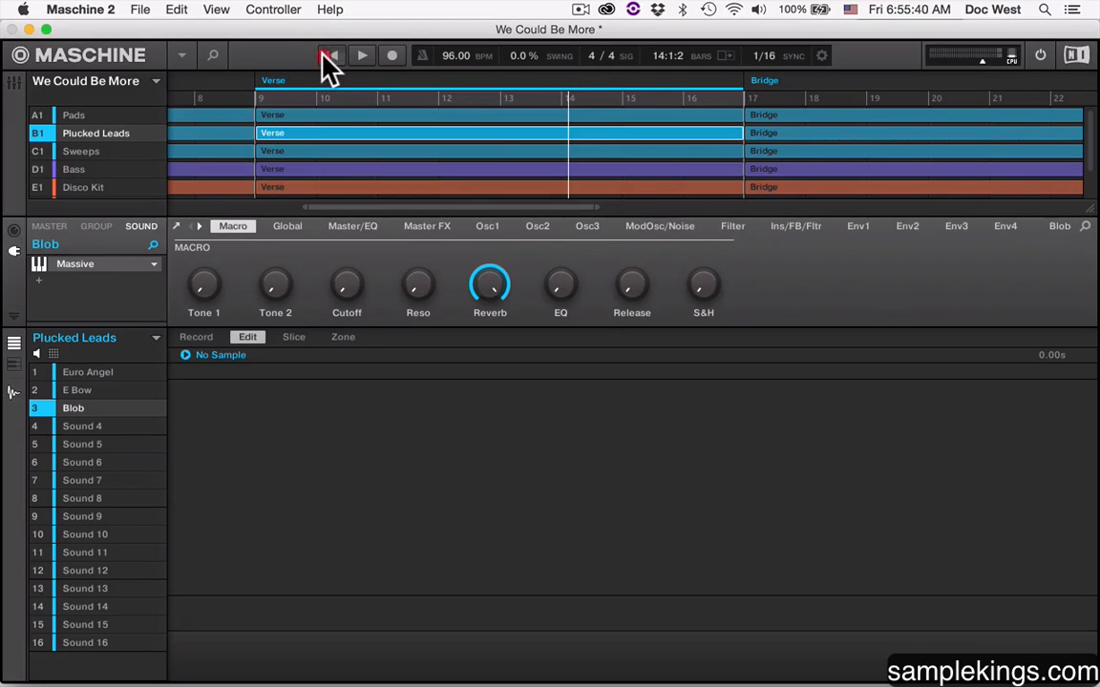
# - Scroll the Sample Kings page past the MPC listings to the Maschine Studio and Komplete Audio 6 DVDs
pyautogui.click(361, 56)
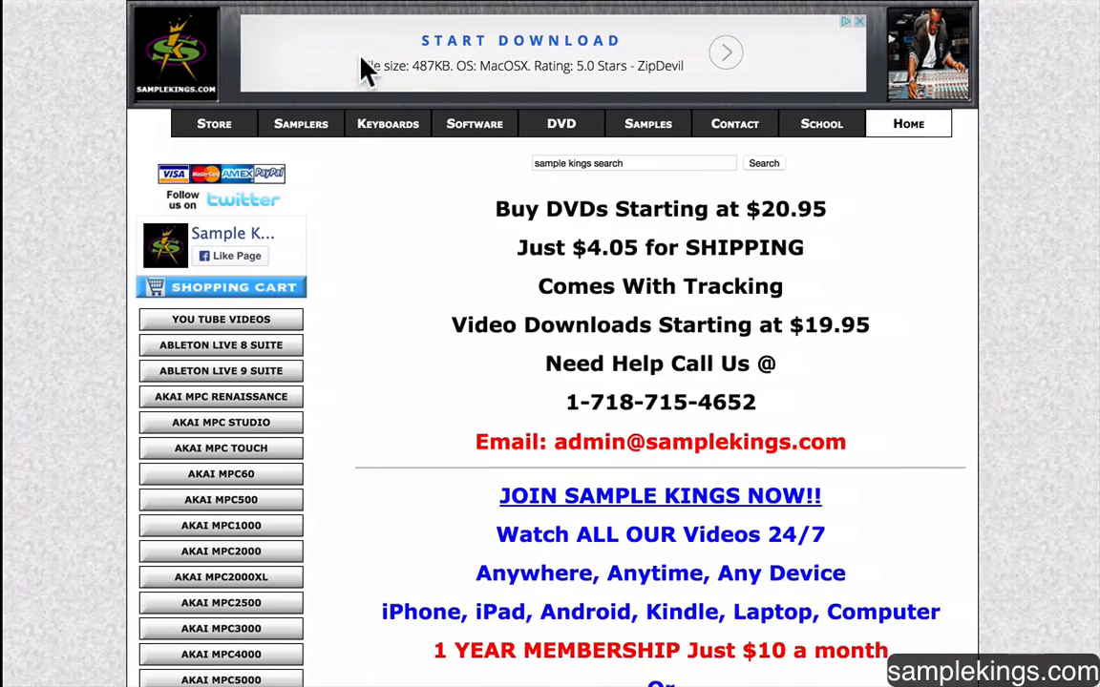
pyautogui.scroll(-3)
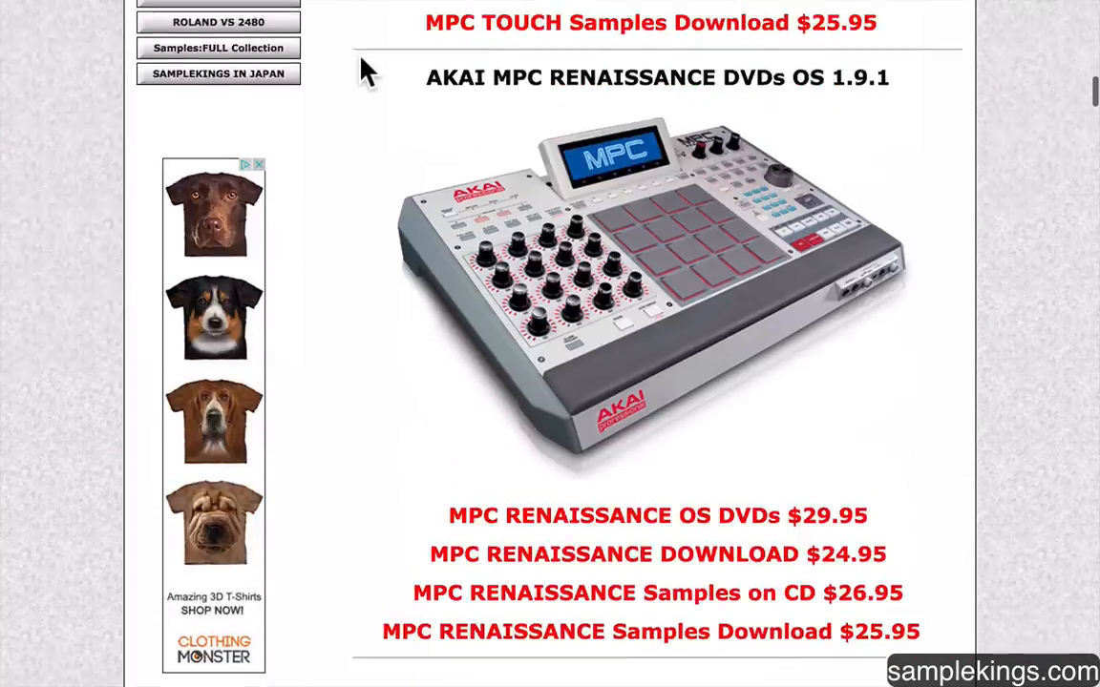
pyautogui.scroll(-3)
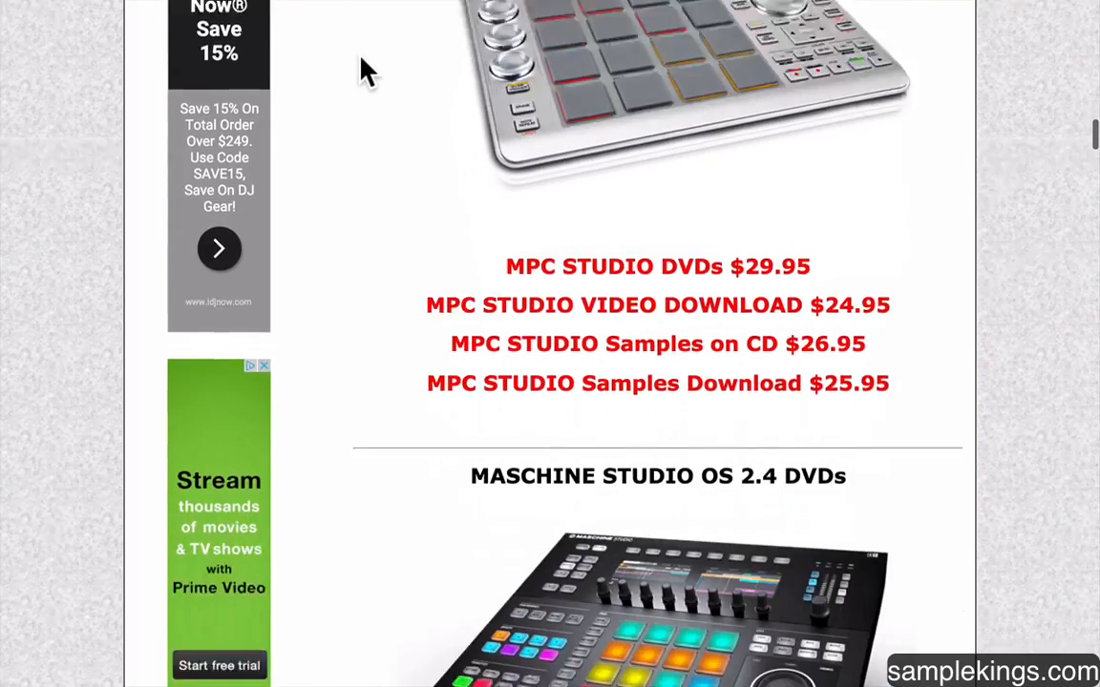
pyautogui.scroll(-3)
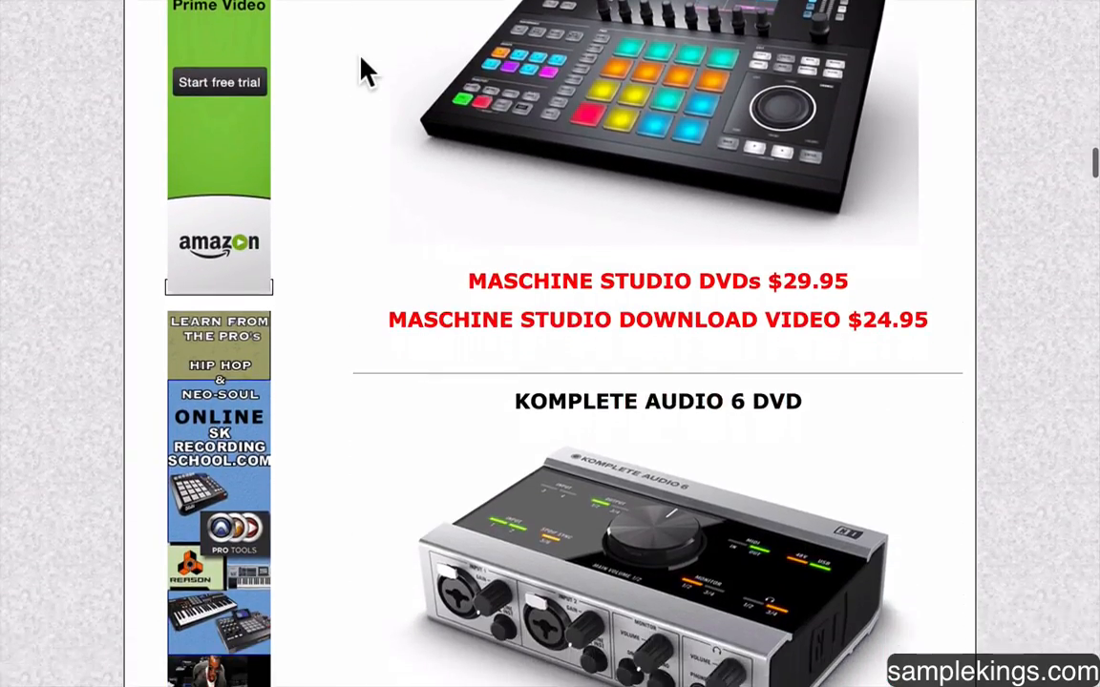
pyautogui.scroll(3)
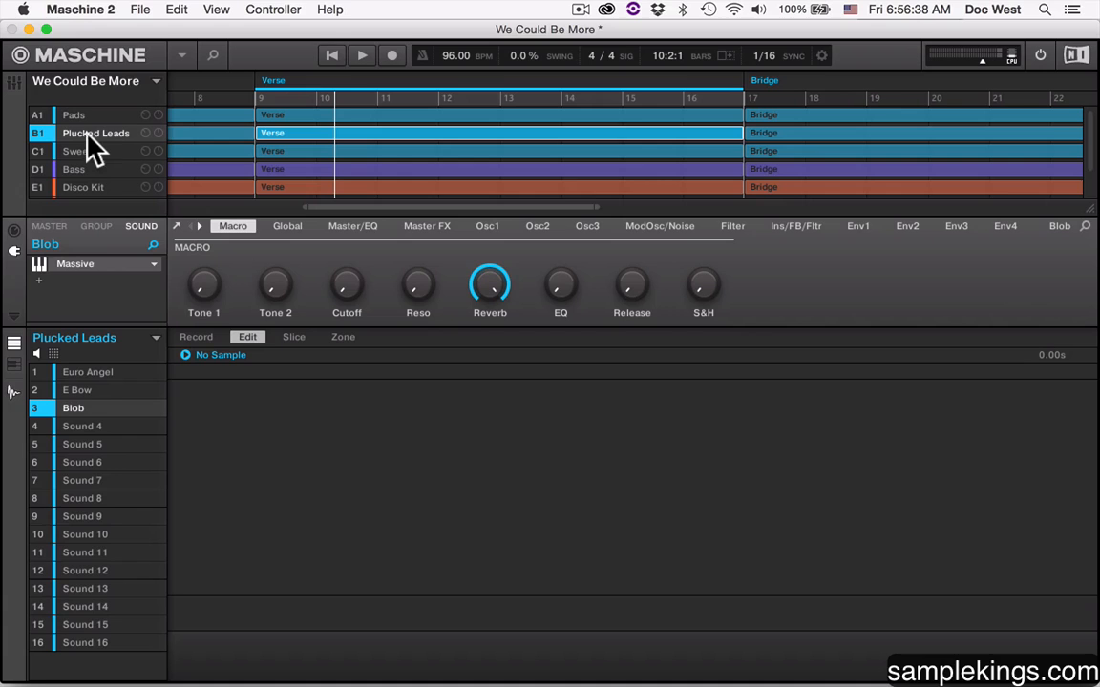
pyautogui.moveTo(77, 301)
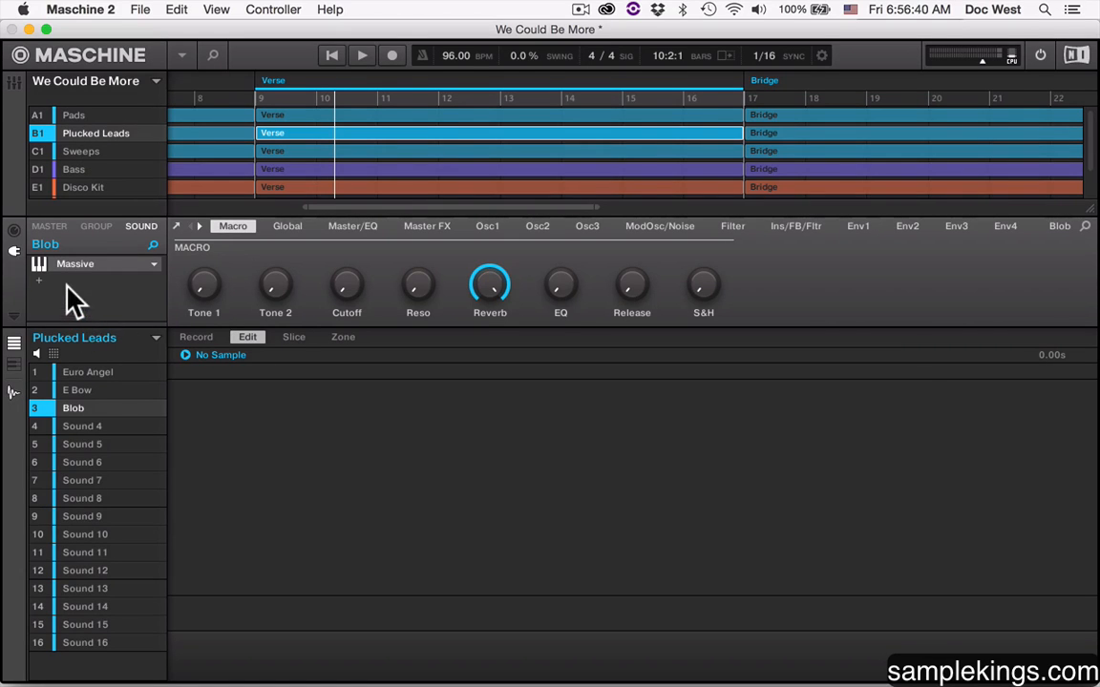
pyautogui.moveTo(126, 256)
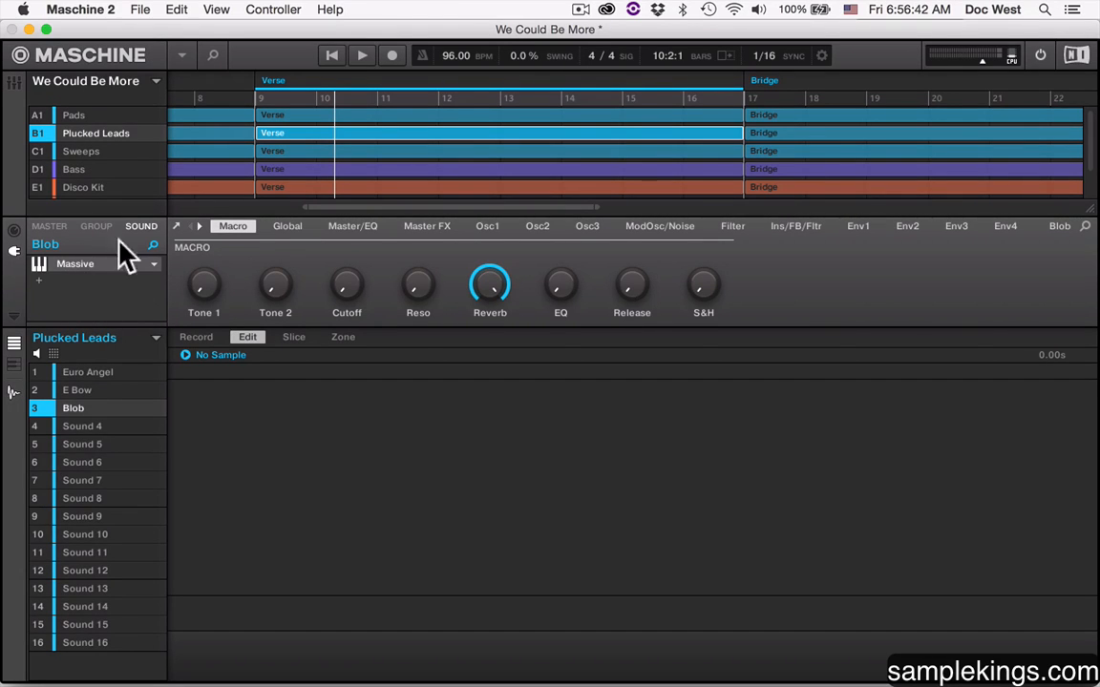
pyautogui.moveTo(48, 276)
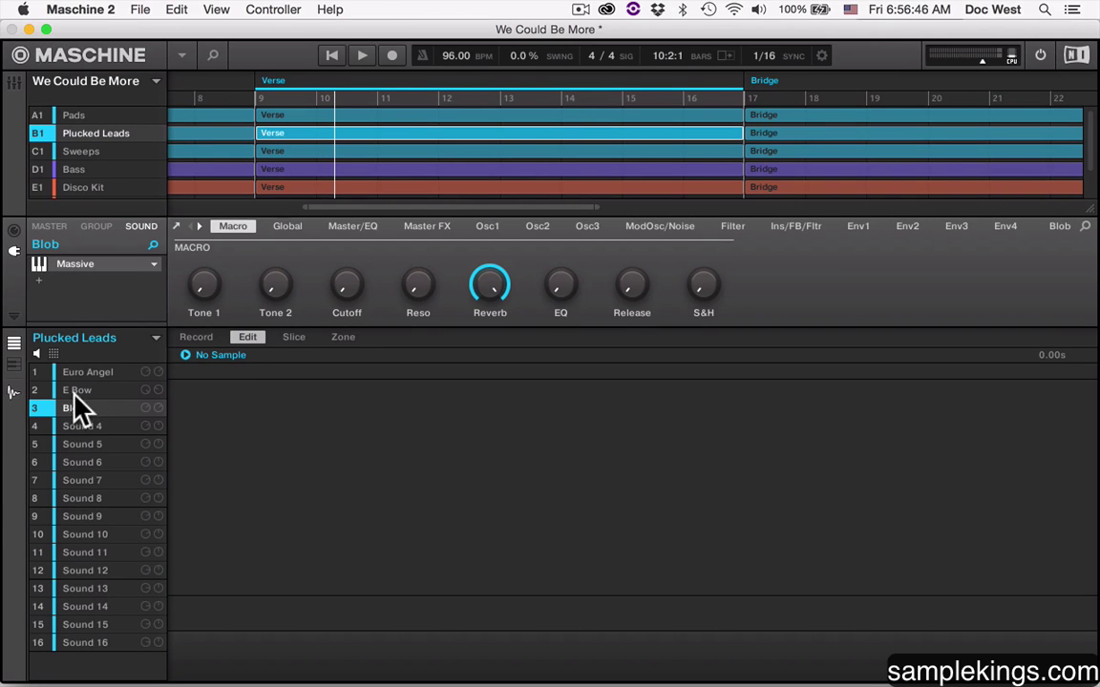
# - Select E Bow, then the Euro Angel sound with its Massive, Filter and Maximizer chain
pyautogui.click(78, 390)
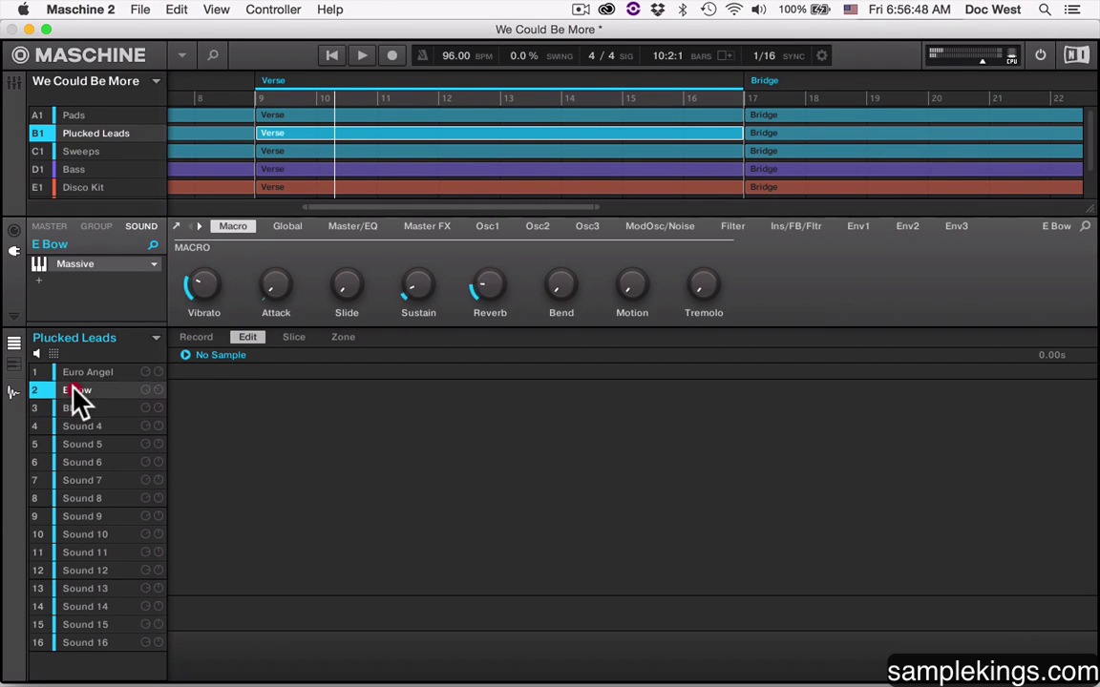
pyautogui.click(85, 372)
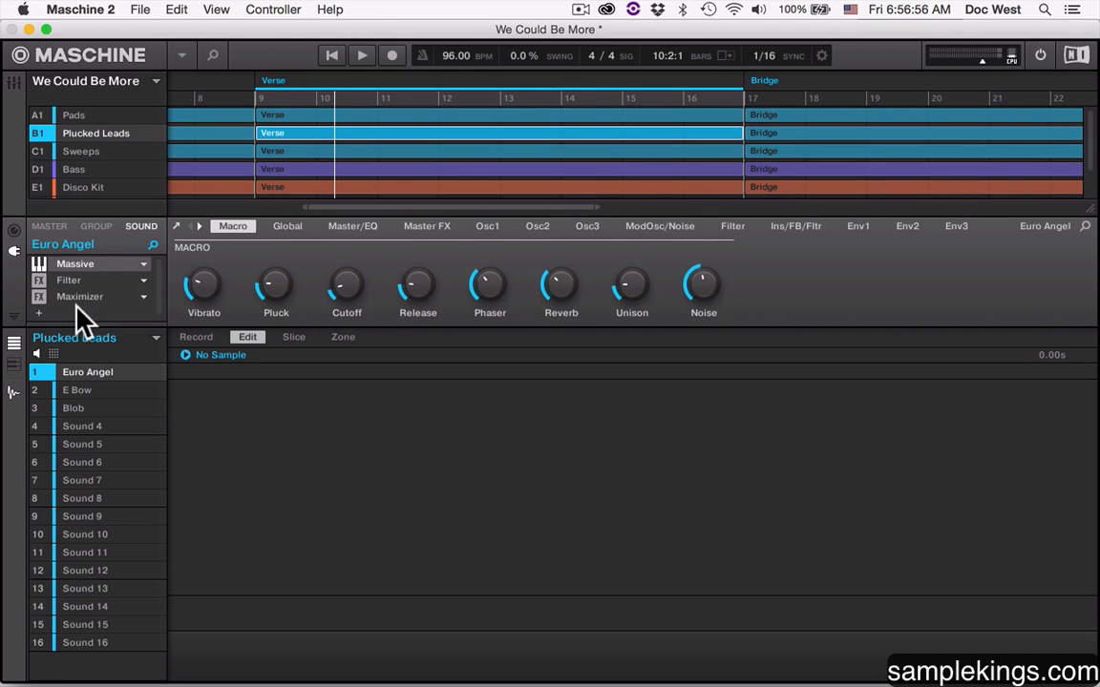
pyautogui.moveTo(81, 310)
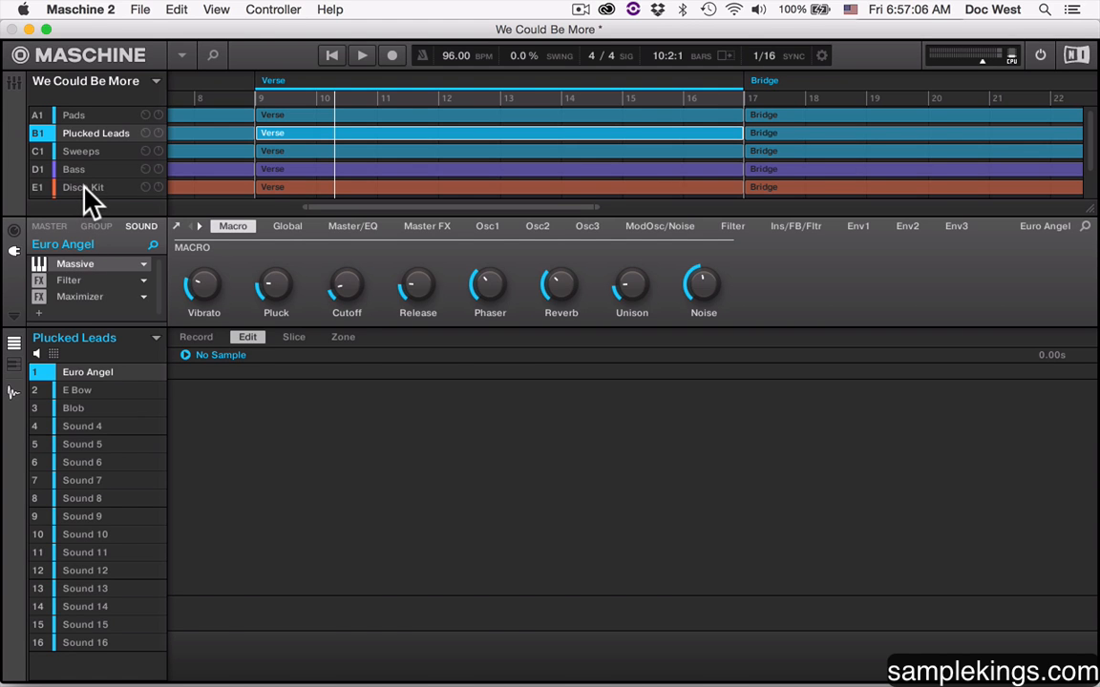
# - Open the Disco Kit group and view the Sampler's FX/Filter, Modulation and LFO pages
pyautogui.click(83, 187)
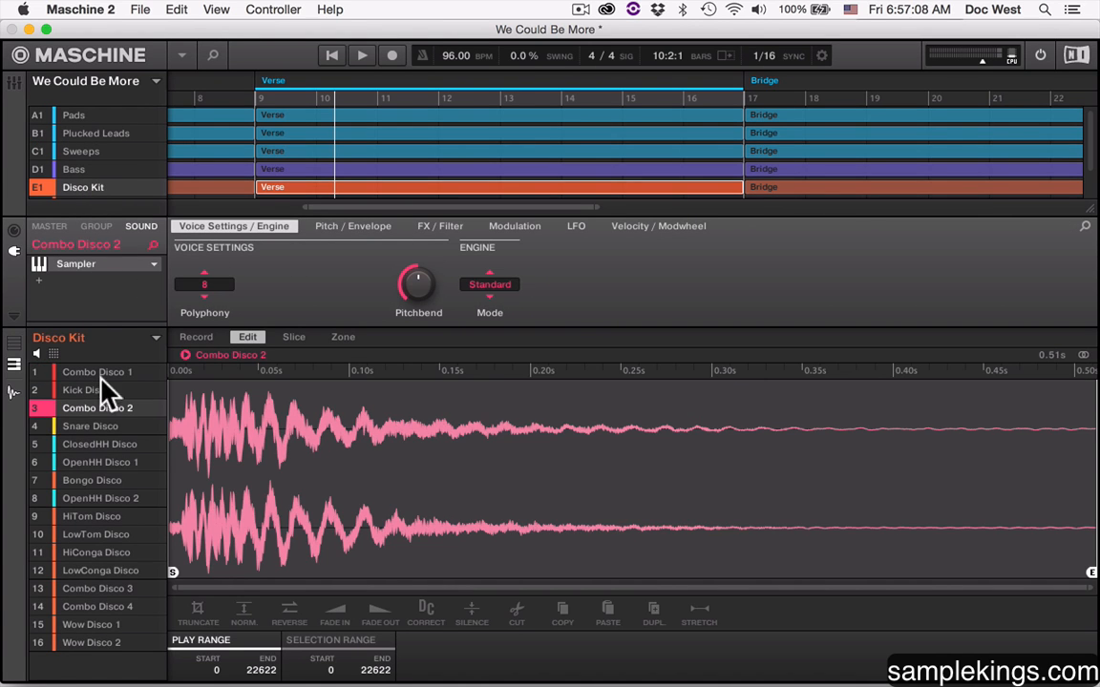
pyautogui.moveTo(24, 396)
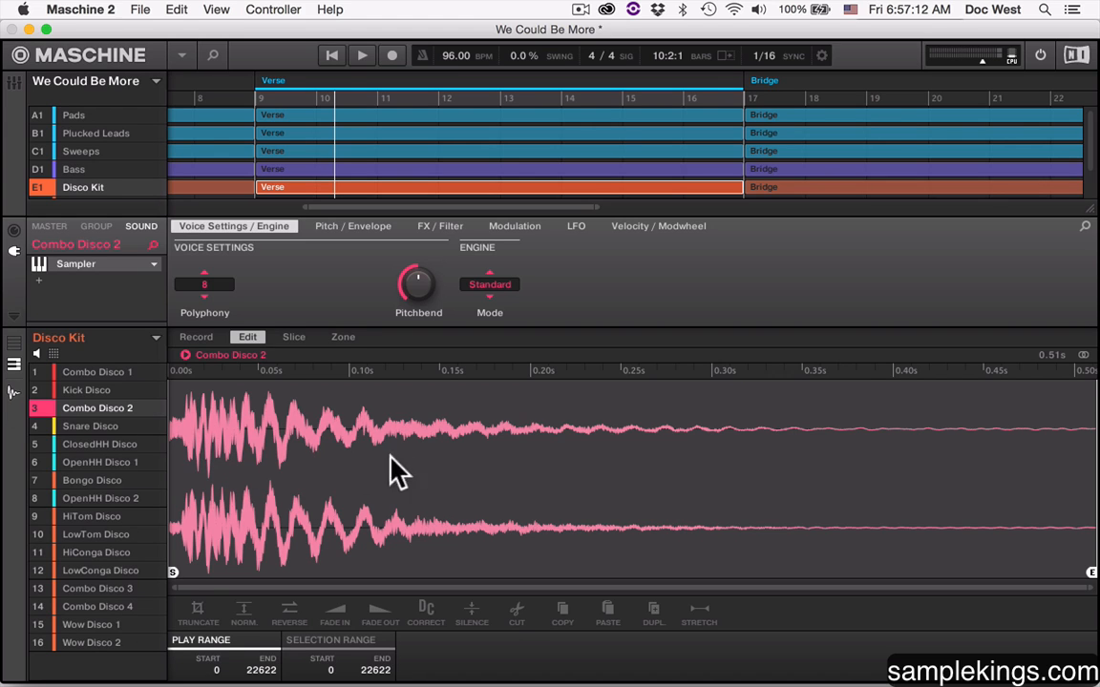
pyautogui.moveTo(365, 432)
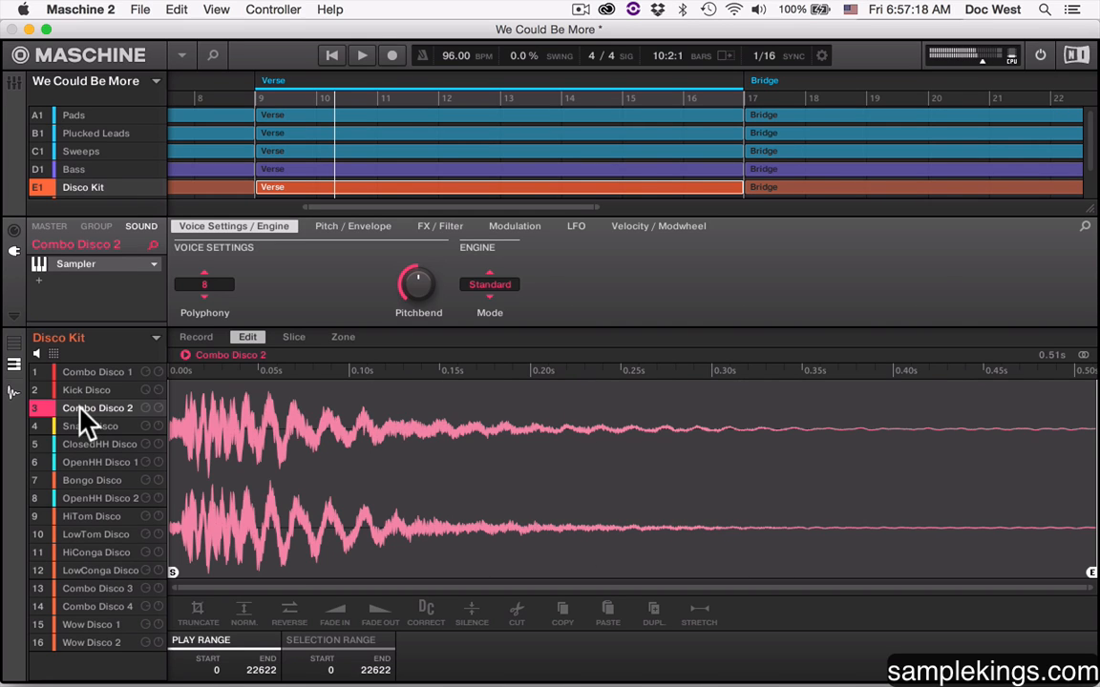
pyautogui.moveTo(191, 373)
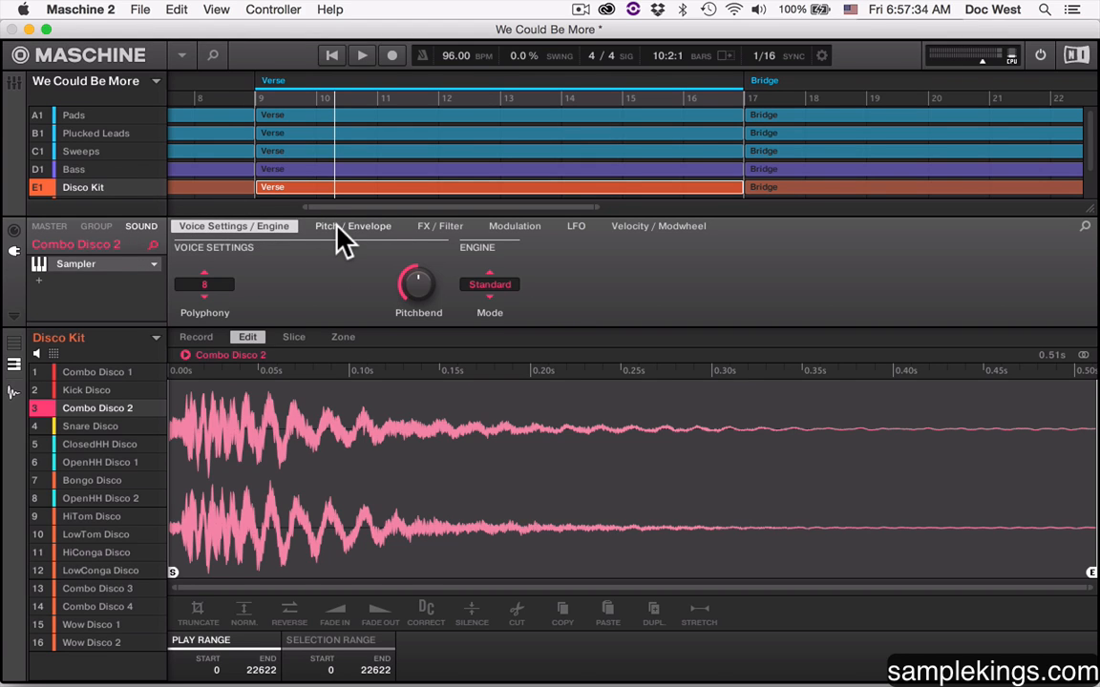
pyautogui.click(439, 227)
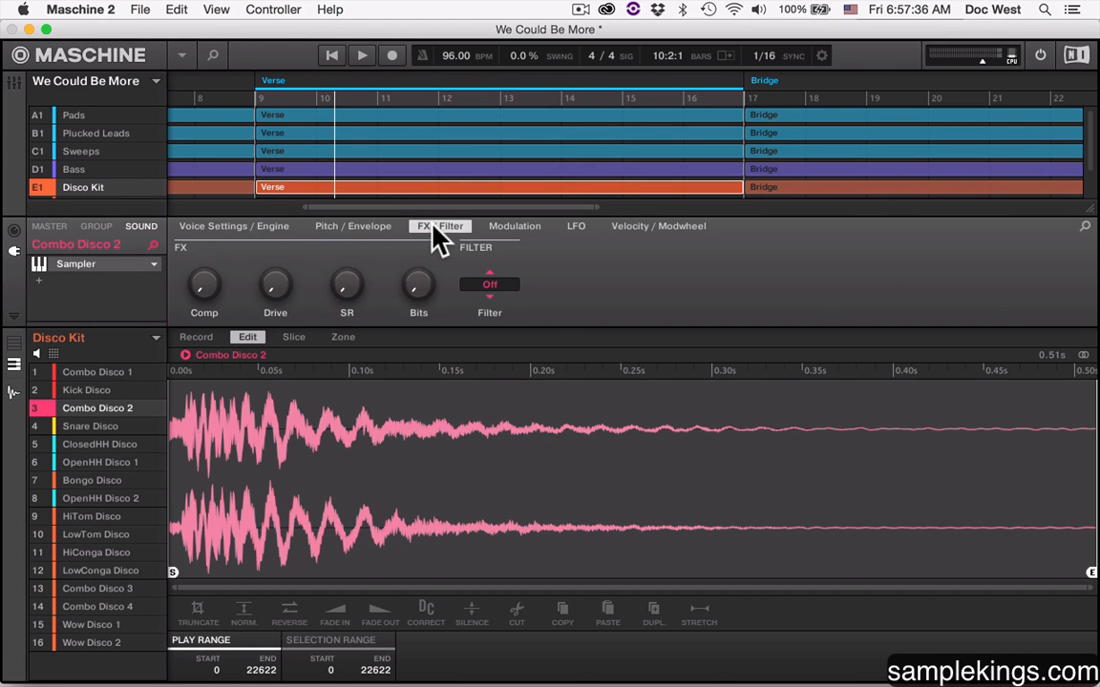
pyautogui.click(515, 226)
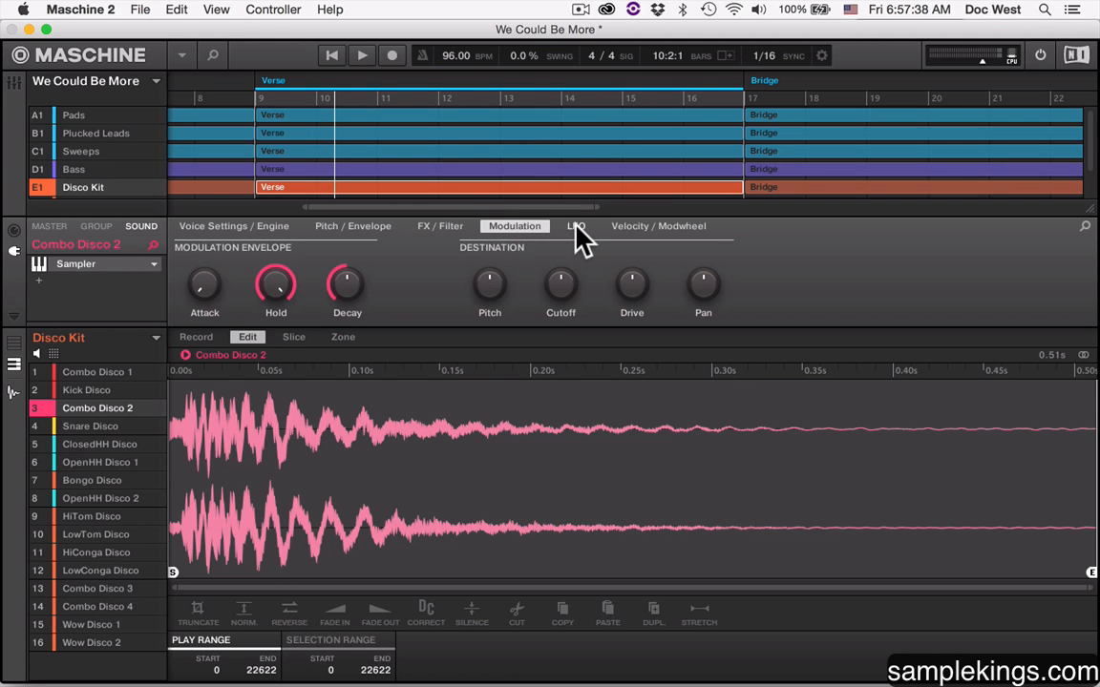
pyautogui.click(575, 227)
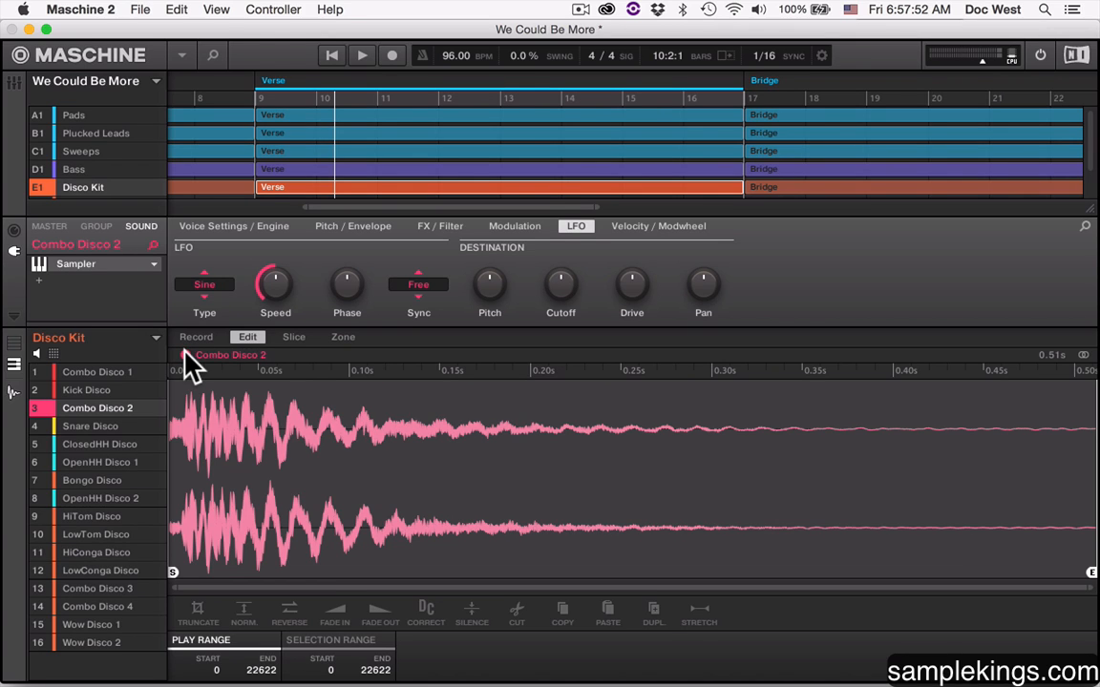
pyautogui.moveTo(247, 336)
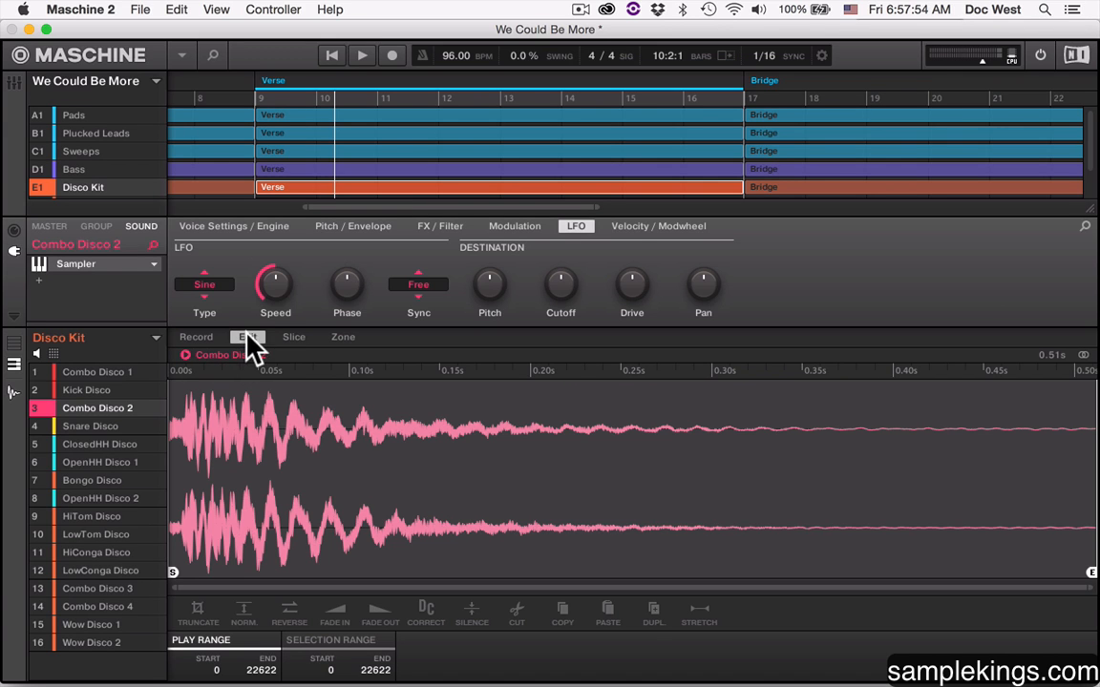
# - Select pad 3 Combo Disco 2 and switch its sample editor to slicing
pyautogui.click(96, 372)
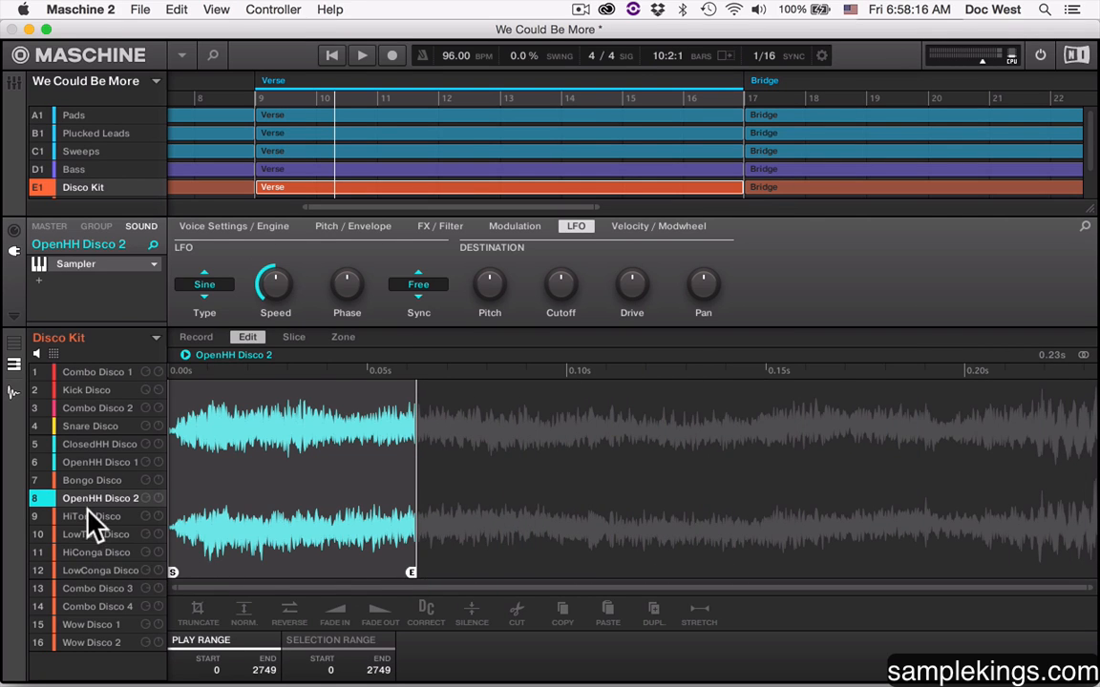
pyautogui.moveTo(412, 571)
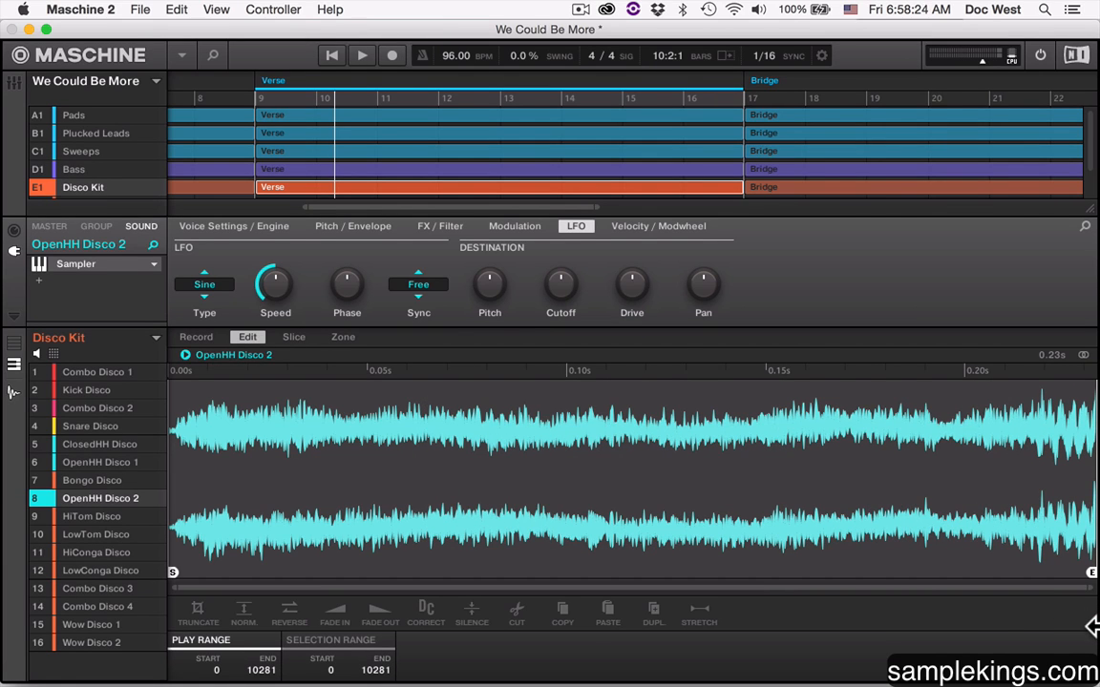
pyautogui.moveTo(802, 631)
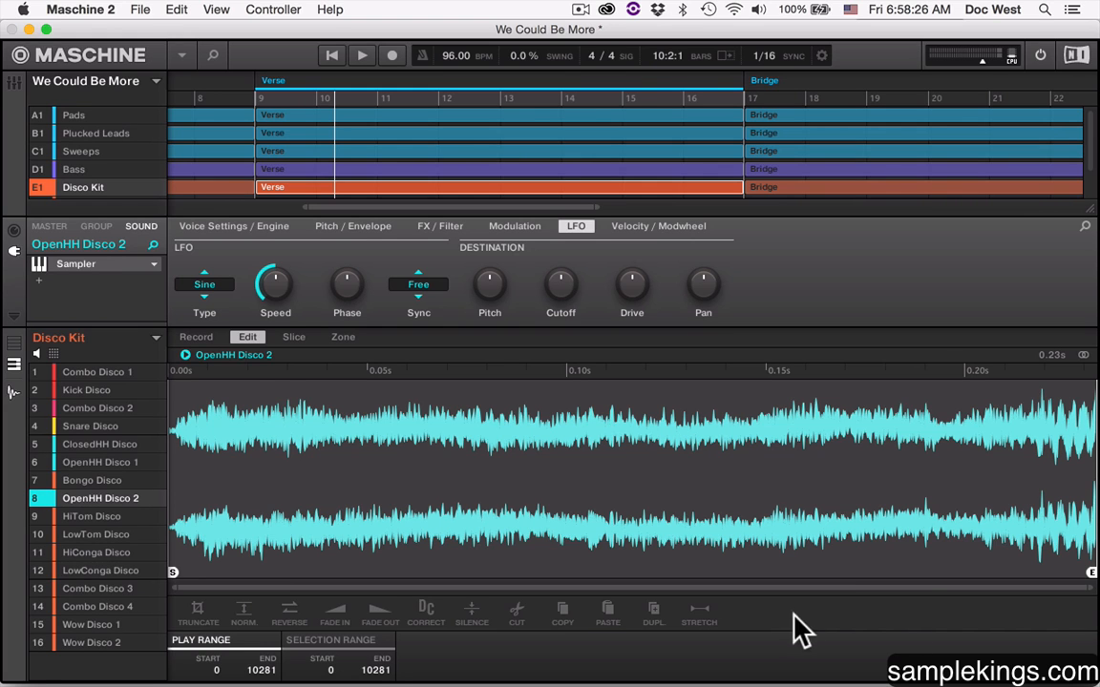
pyautogui.click(100, 462)
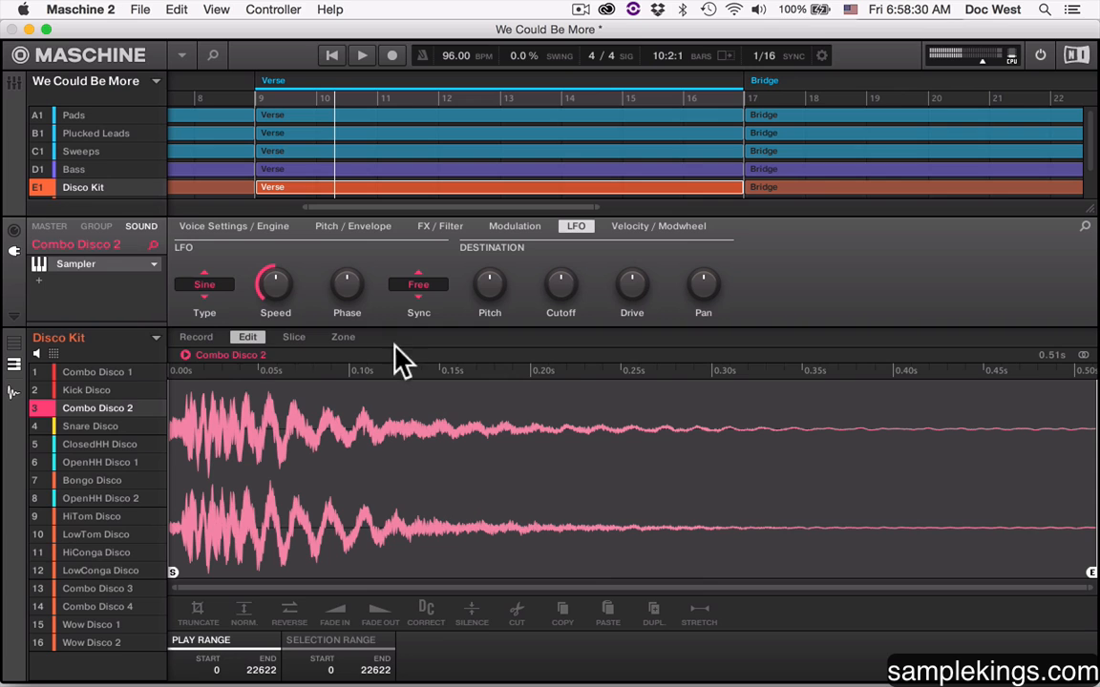
pyautogui.click(294, 336)
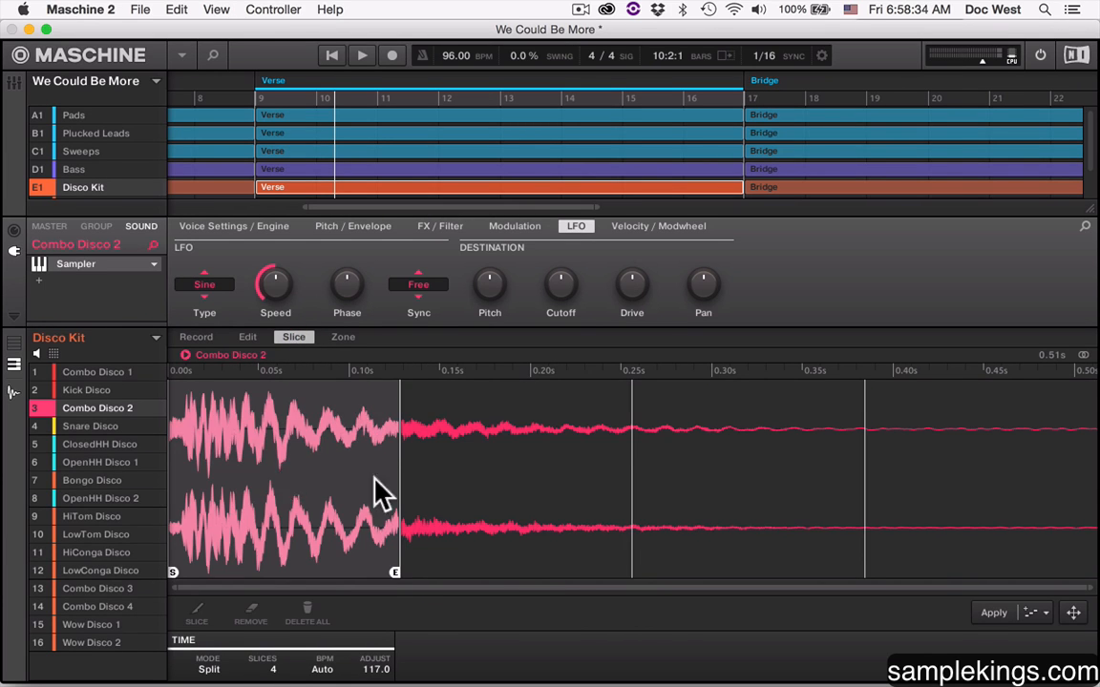
pyautogui.moveTo(358, 521)
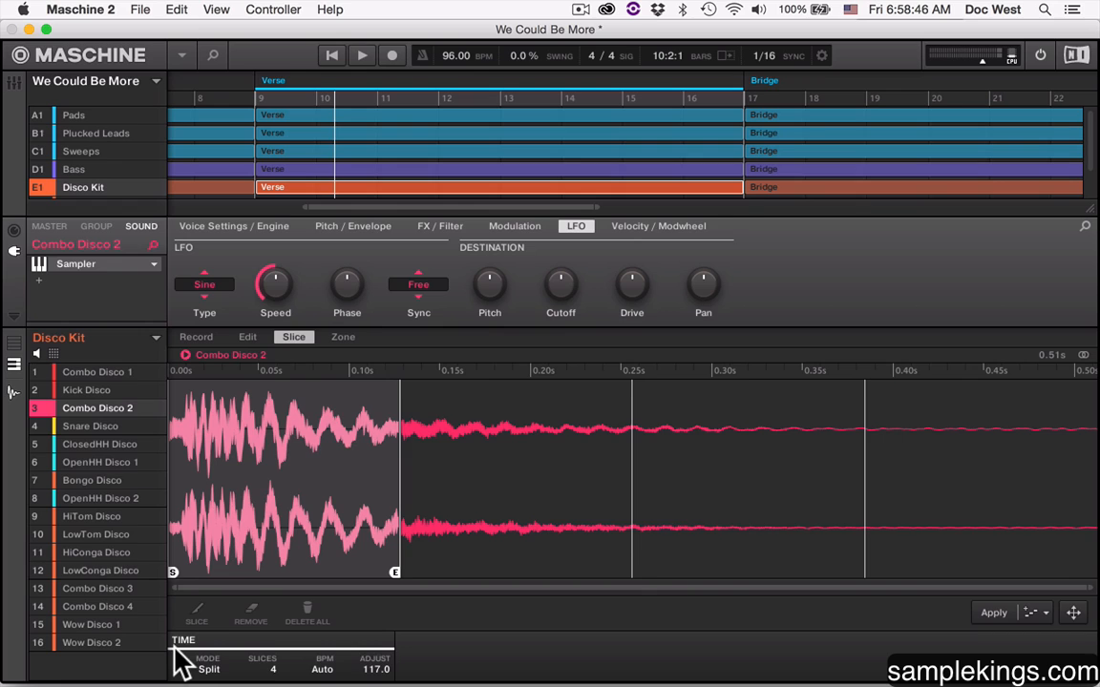
# - View Combo Disco 2 split into 4 slices in Split mode with 117.0 tempo adjust
pyautogui.click(208, 667)
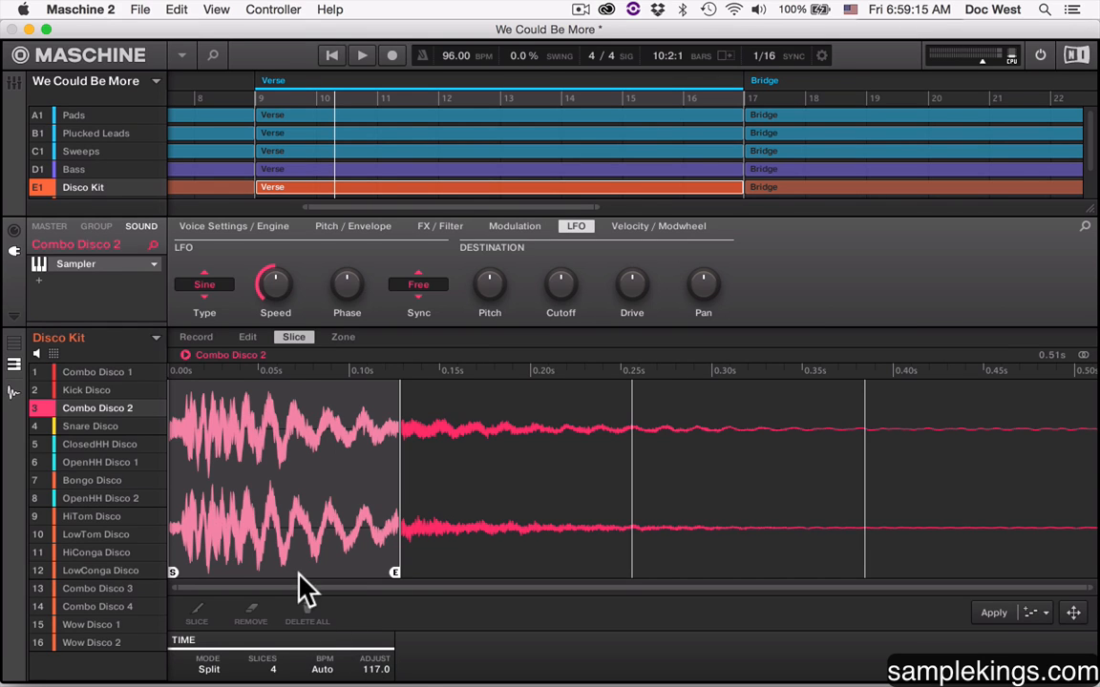
pyautogui.moveTo(344, 370)
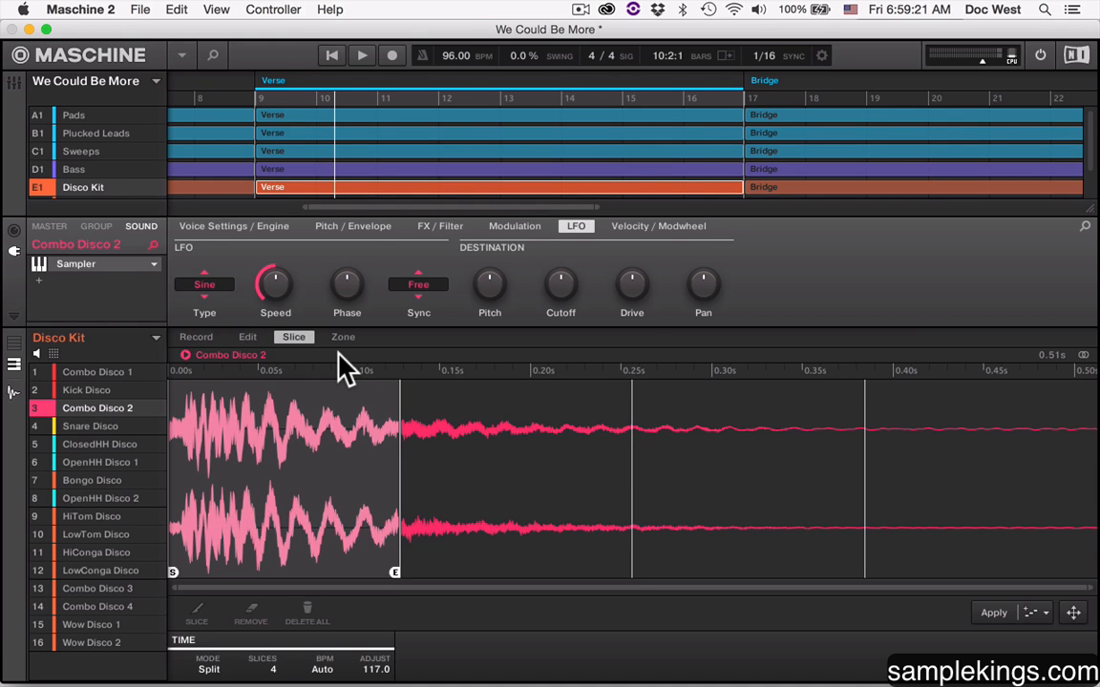
pyautogui.moveTo(865, 353)
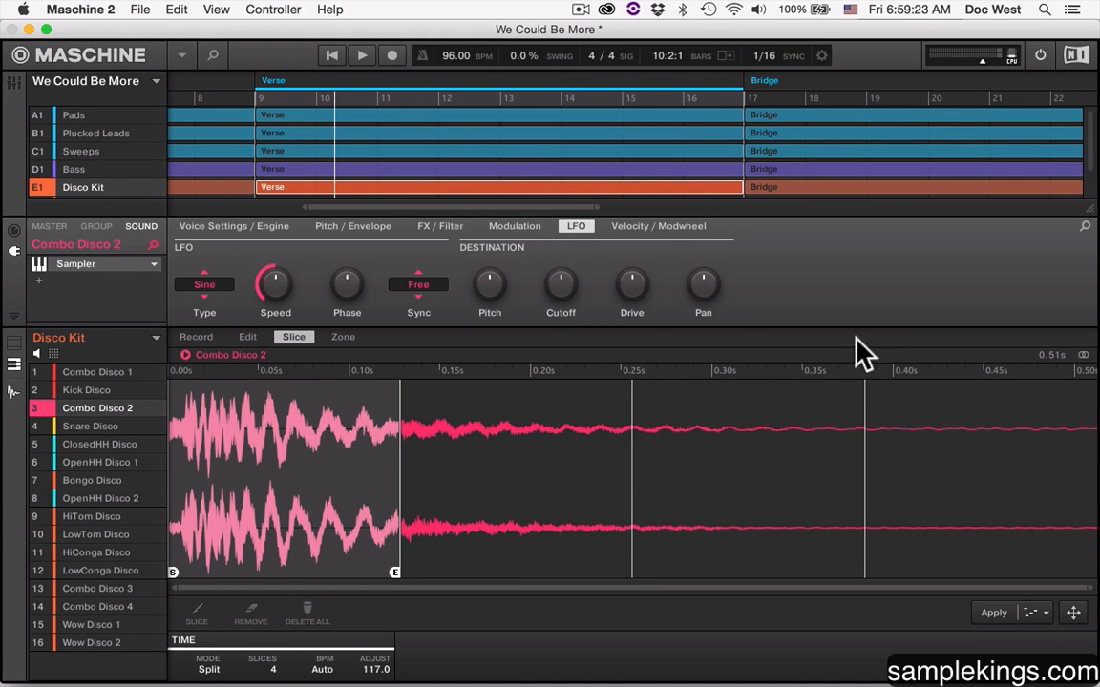
pyautogui.moveTo(1060, 372)
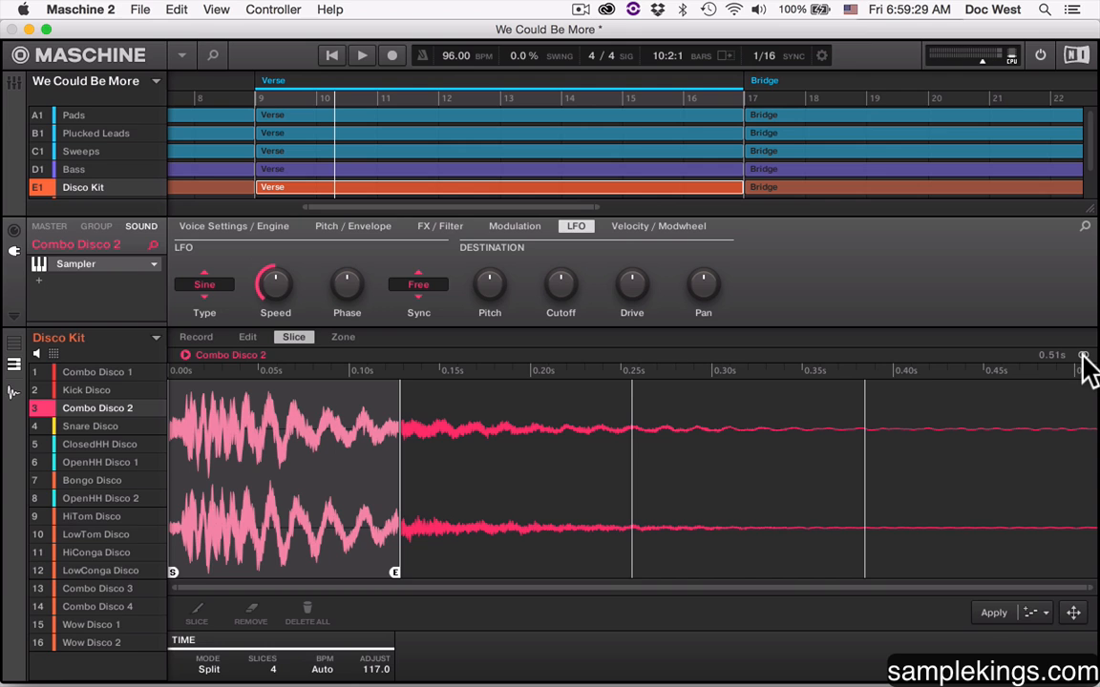
pyautogui.moveTo(325, 463)
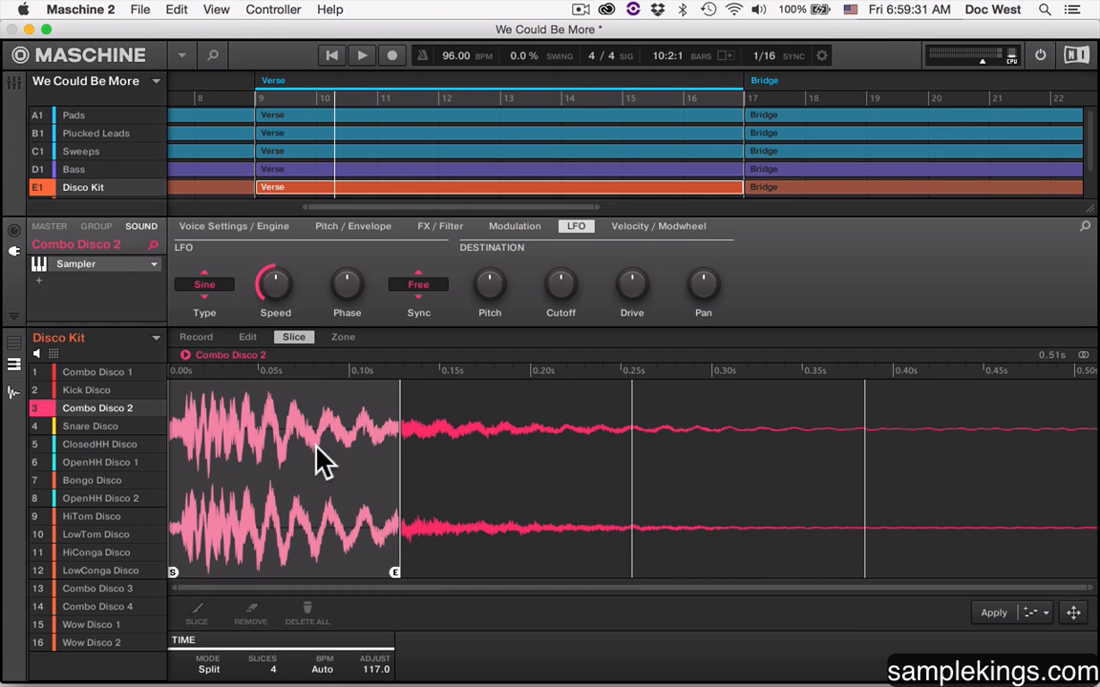
pyautogui.moveTo(313, 523)
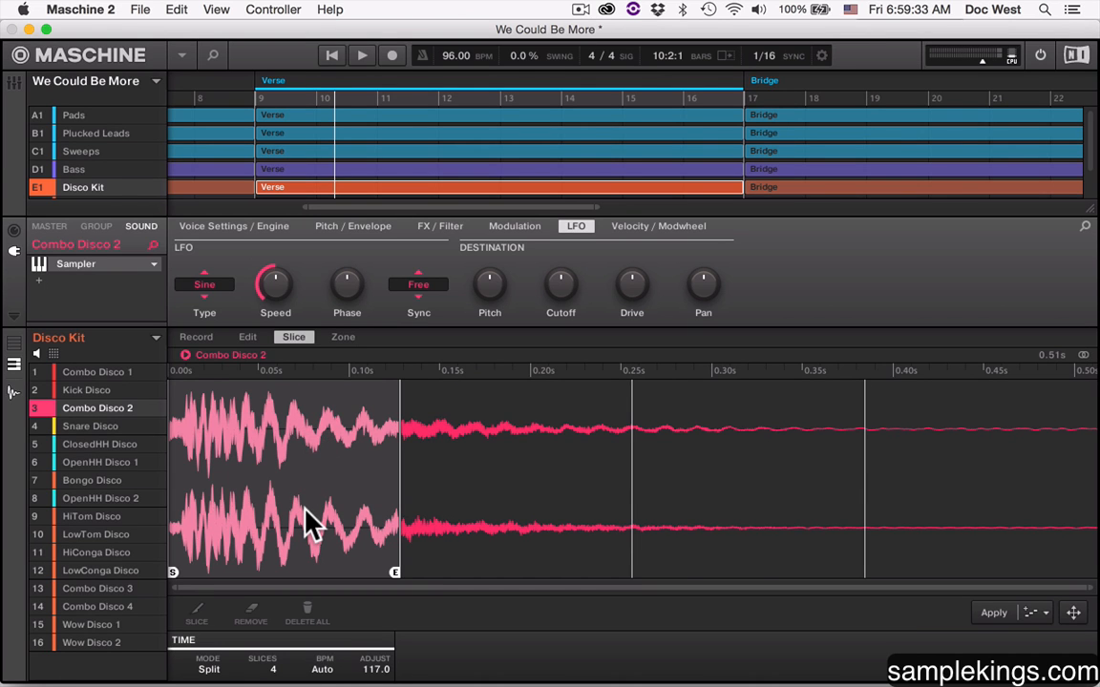
pyautogui.moveTo(320, 525)
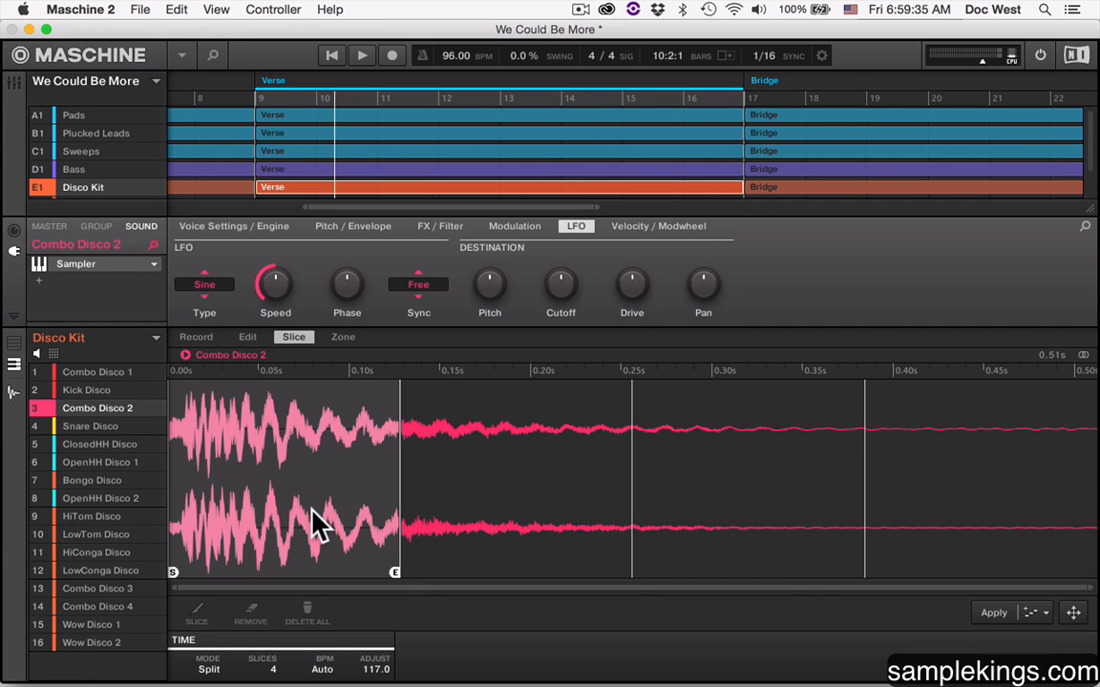
pyautogui.moveTo(345, 466)
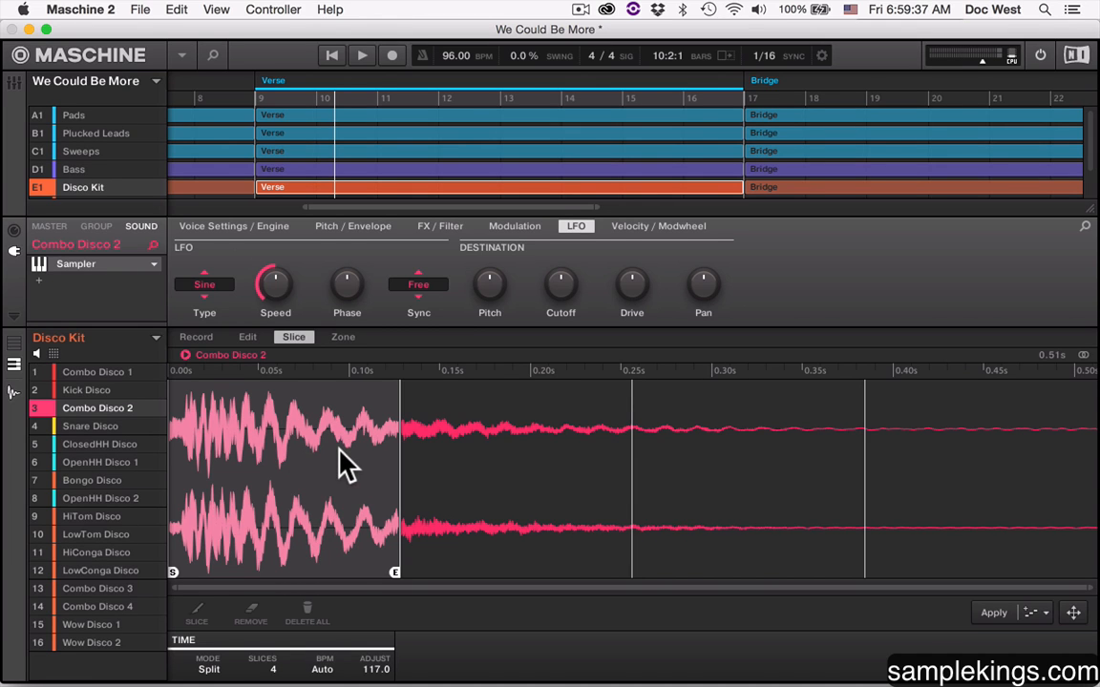
pyautogui.moveTo(239, 391)
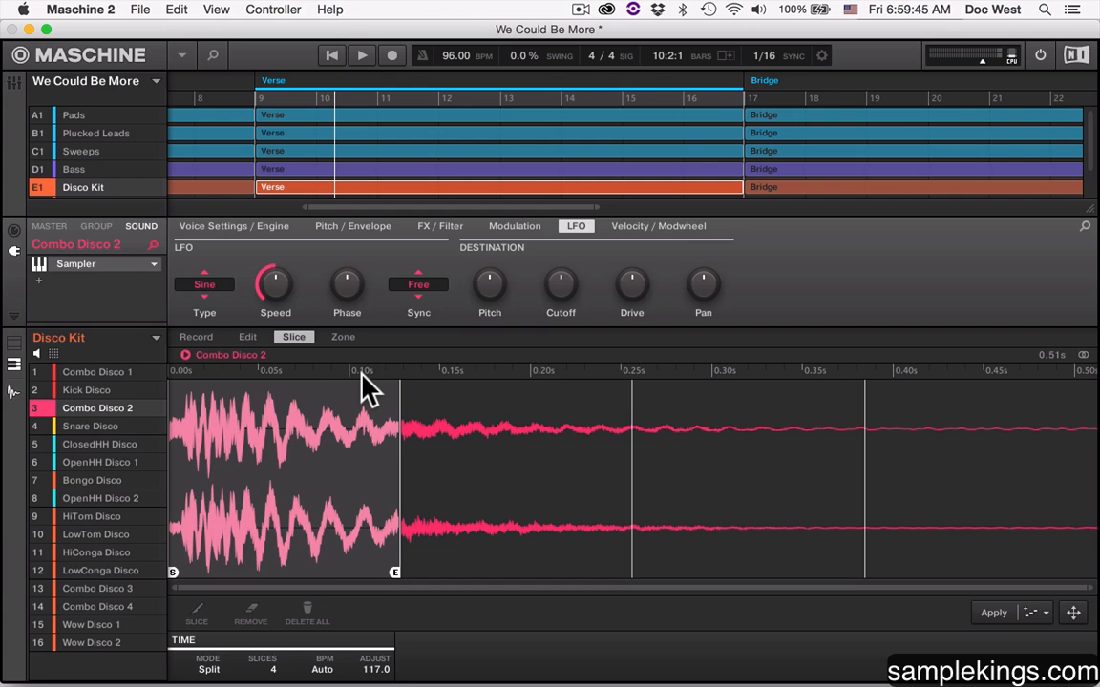
pyautogui.moveTo(587, 387)
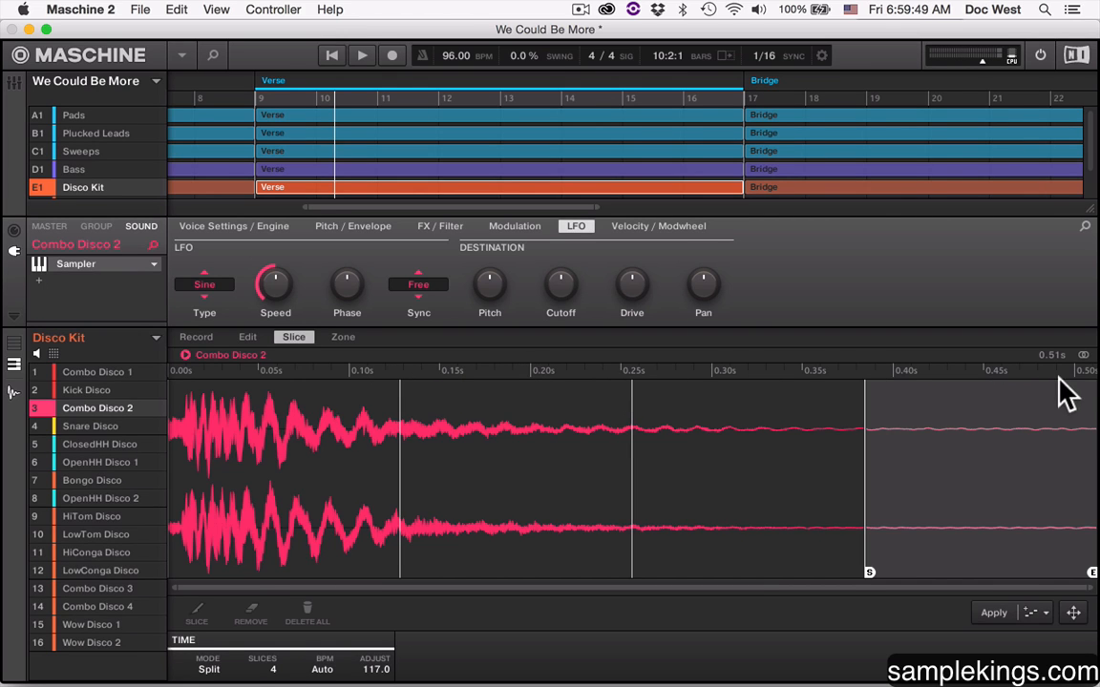
pyautogui.moveTo(1079, 396)
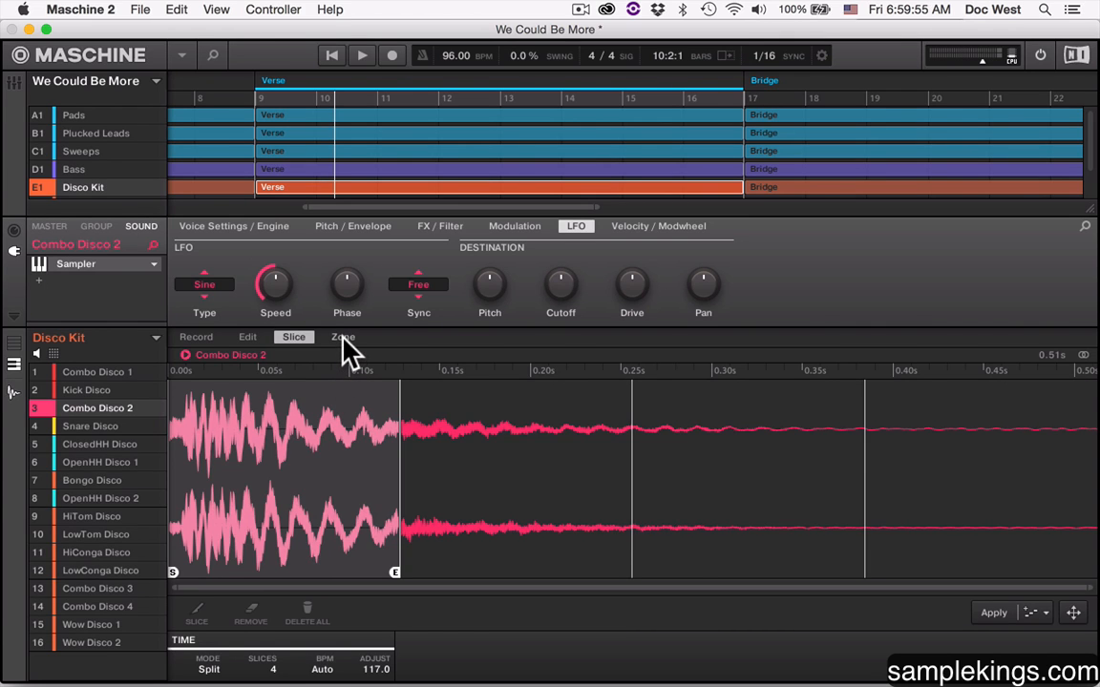
# - Show the Zone view: Combo Disco 2 from 0 to 22622, loop off, root key C3
pyautogui.click(342, 337)
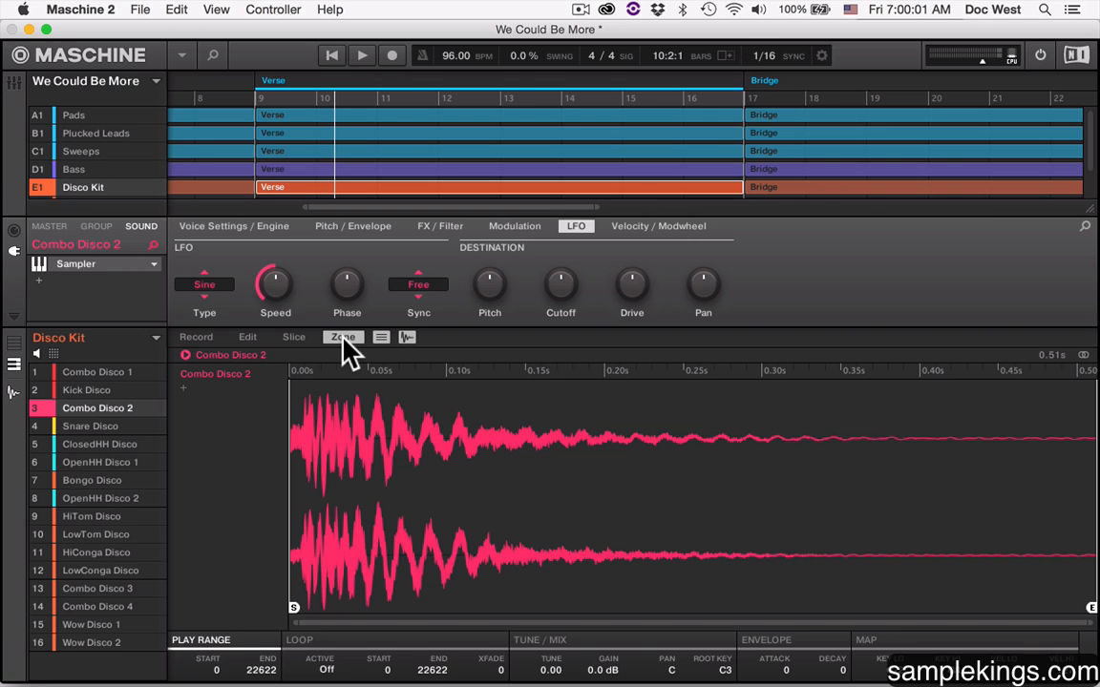
pyautogui.moveTo(361, 361)
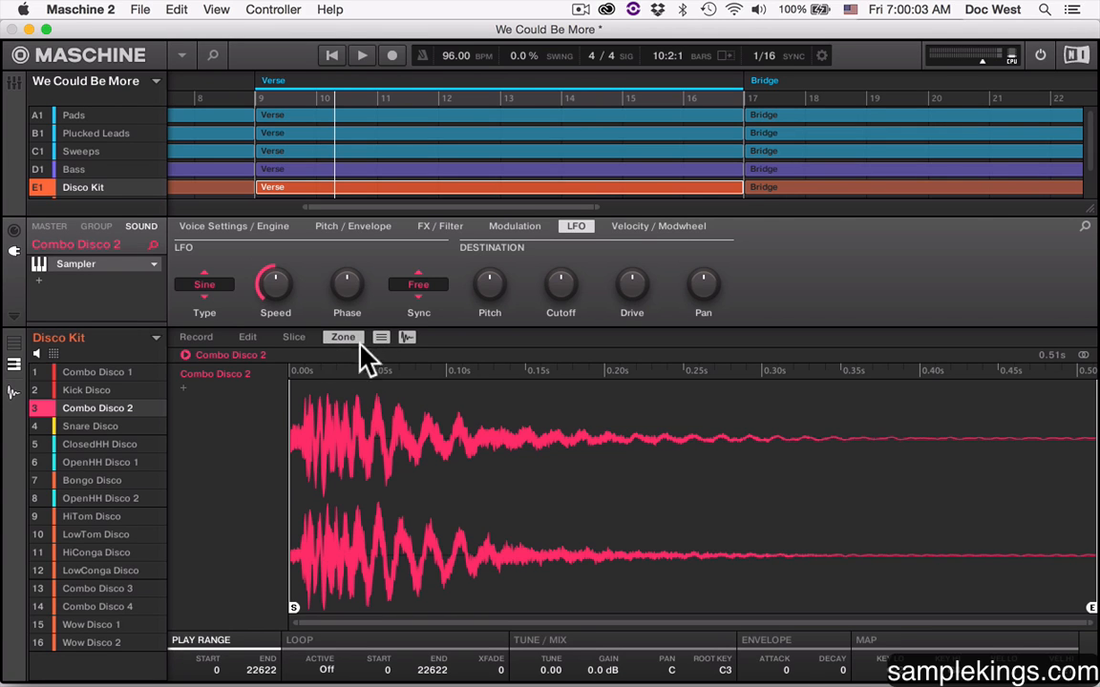
pyautogui.moveTo(190, 401)
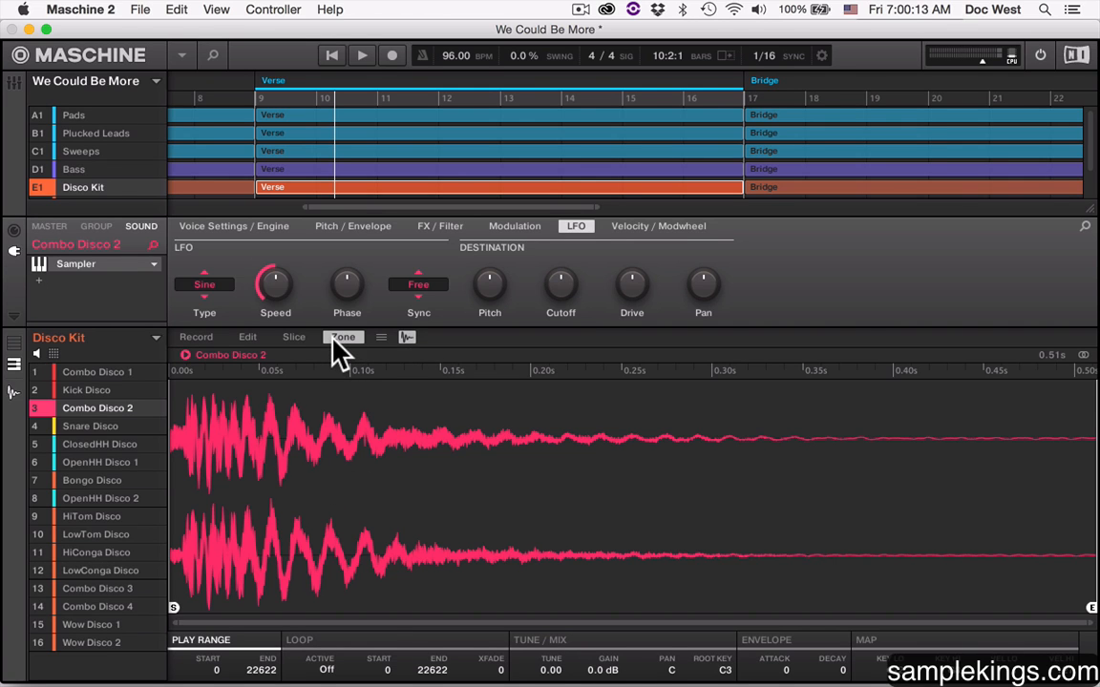
pyautogui.moveTo(394, 465)
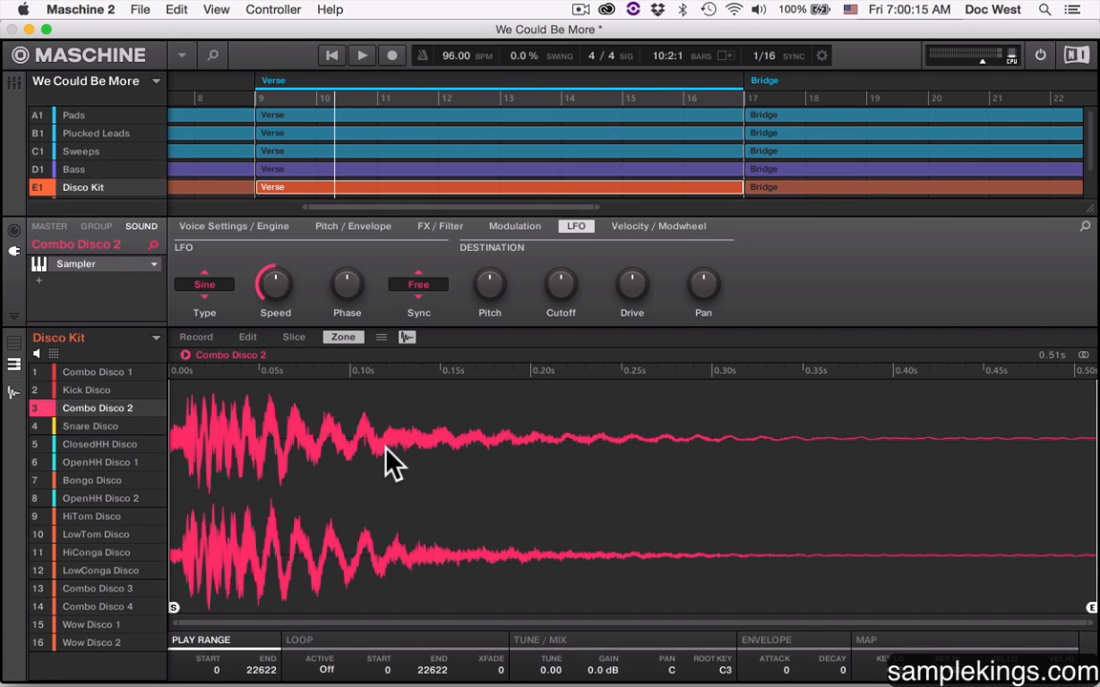